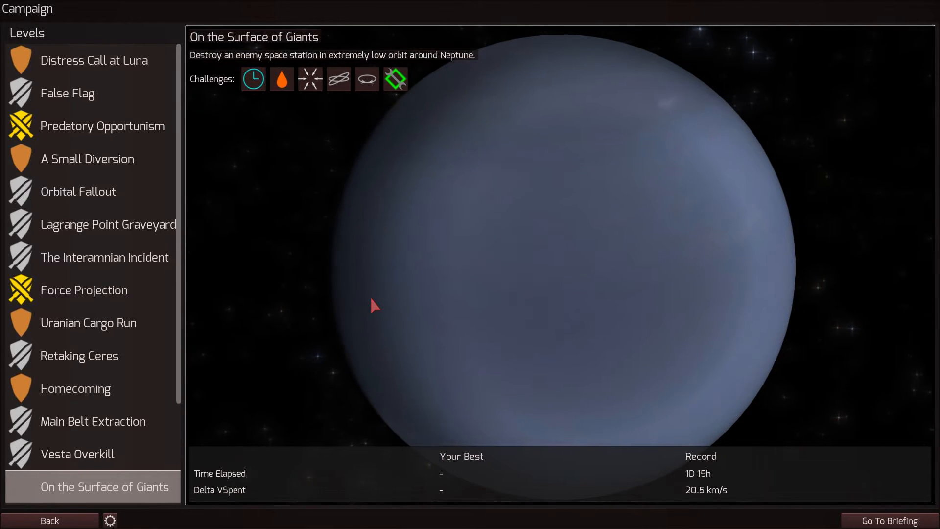
{"action": "mouse_move", "coordinate": [200, 66]}
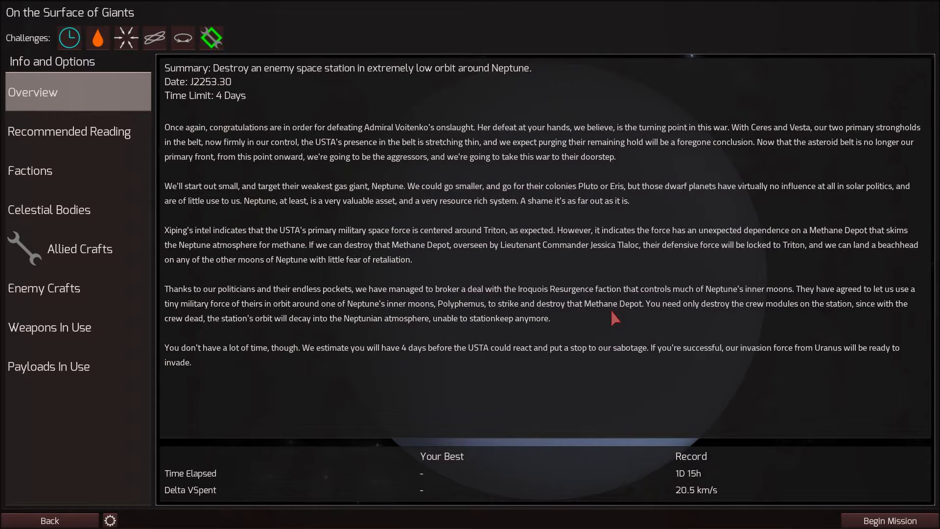
{"action": "mouse_move", "coordinate": [585, 291]}
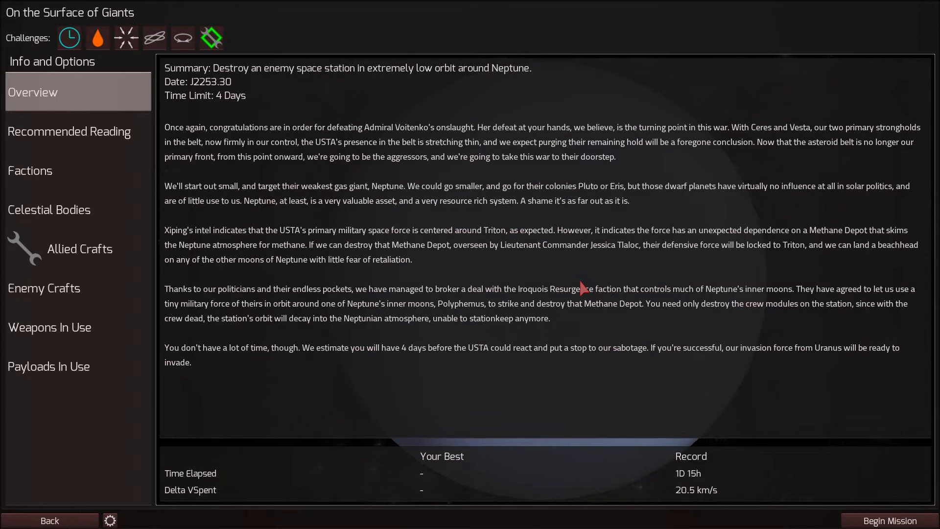
{"action": "mouse_move", "coordinate": [462, 251]}
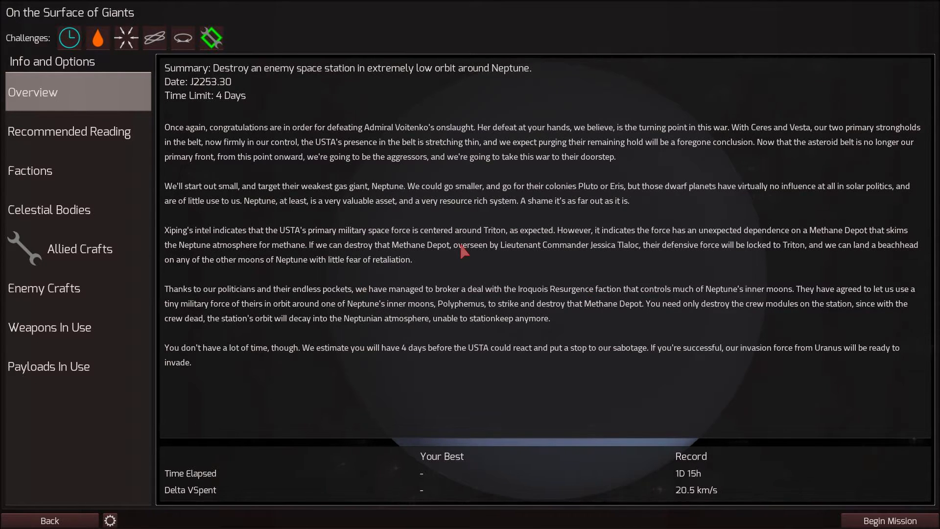
{"action": "mouse_move", "coordinate": [449, 274]}
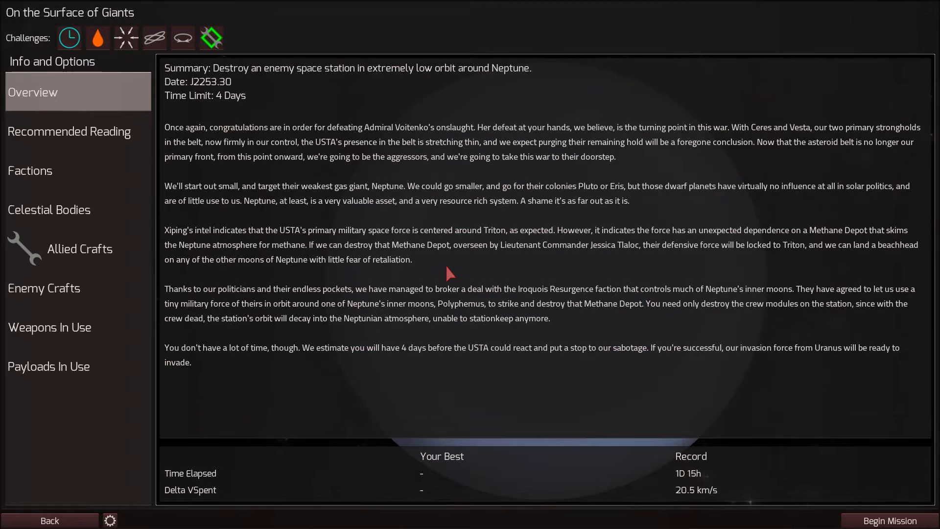
{"action": "mouse_move", "coordinate": [504, 249]}
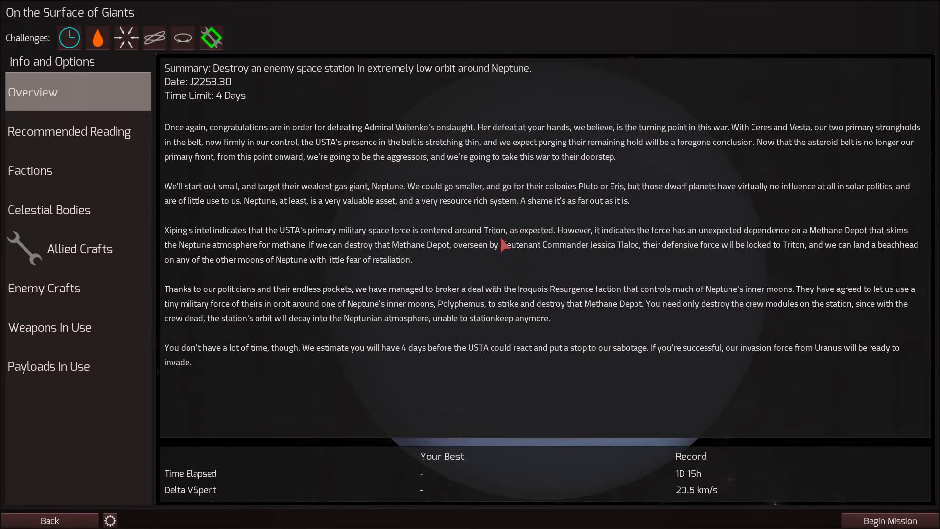
{"action": "mouse_move", "coordinate": [506, 268]}
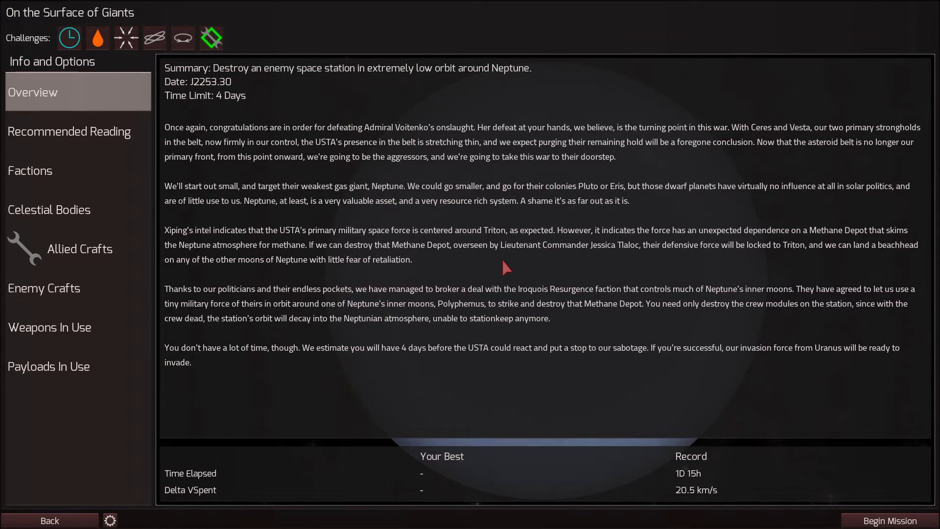
{"action": "mouse_move", "coordinate": [176, 250]}
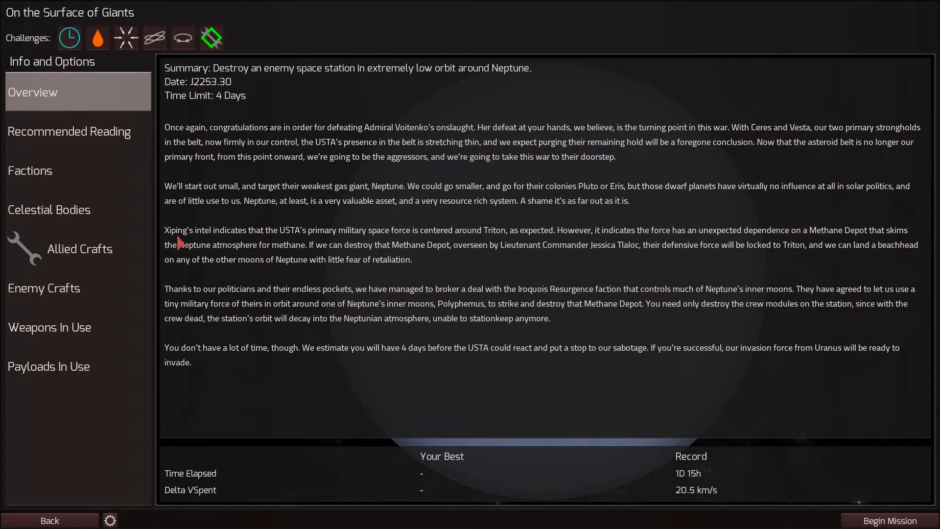
Step: Inspect the Methane Depot's stats and rotate its model, then list Neptune and Polyphemus
{"action": "left_click", "coordinate": [44, 288]}
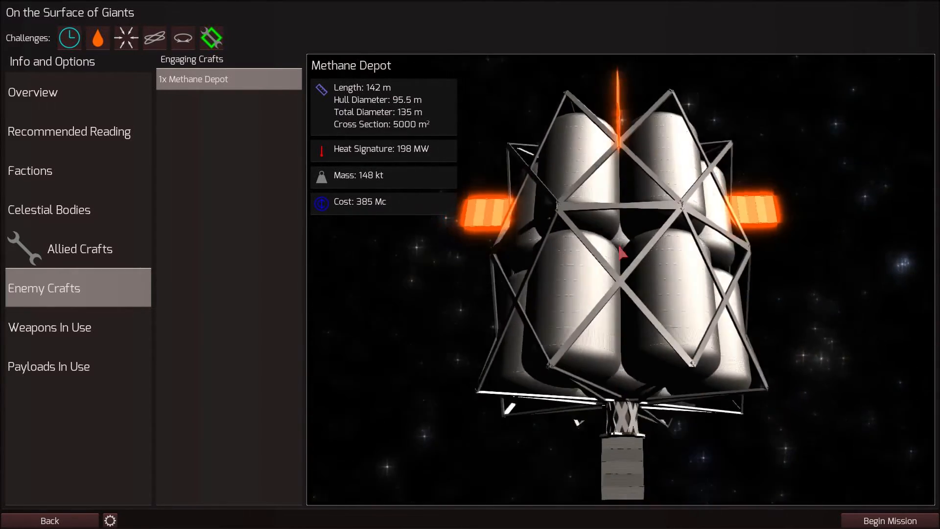
{"action": "left_click_drag", "start_coordinate": [624, 252], "coordinate": [587, 369]}
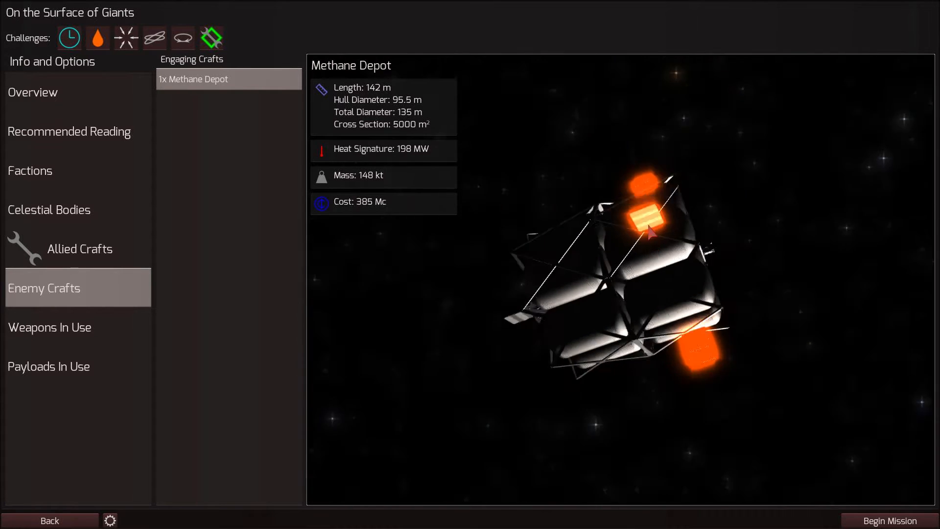
{"action": "left_click", "coordinate": [49, 210]}
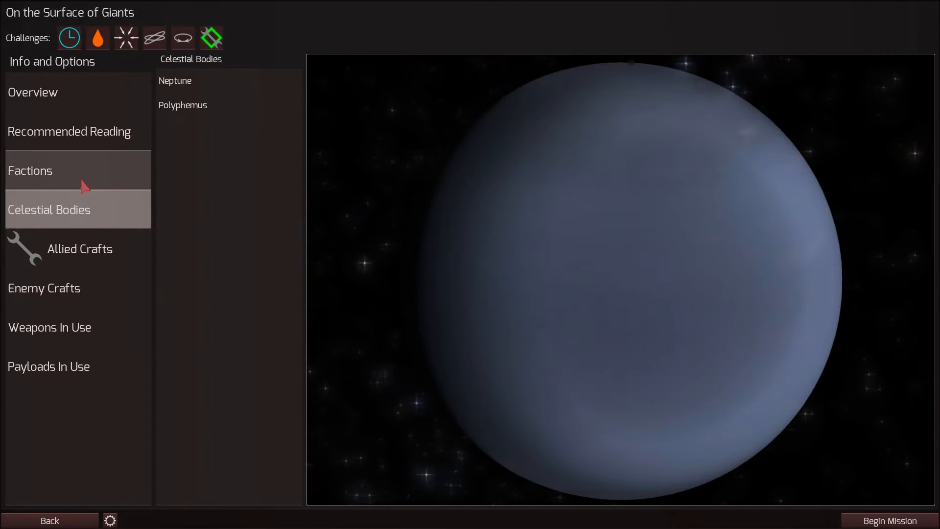
Step: Compare the Privateer and Hydrogen Tanker stats, then begin the mission with the default fleet
{"action": "left_click", "coordinate": [80, 248]}
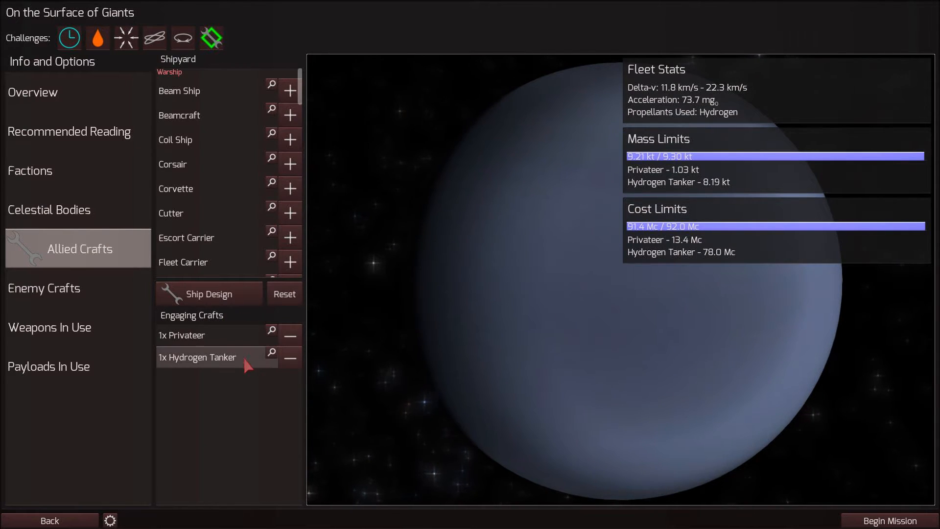
{"action": "left_click", "coordinate": [201, 335]}
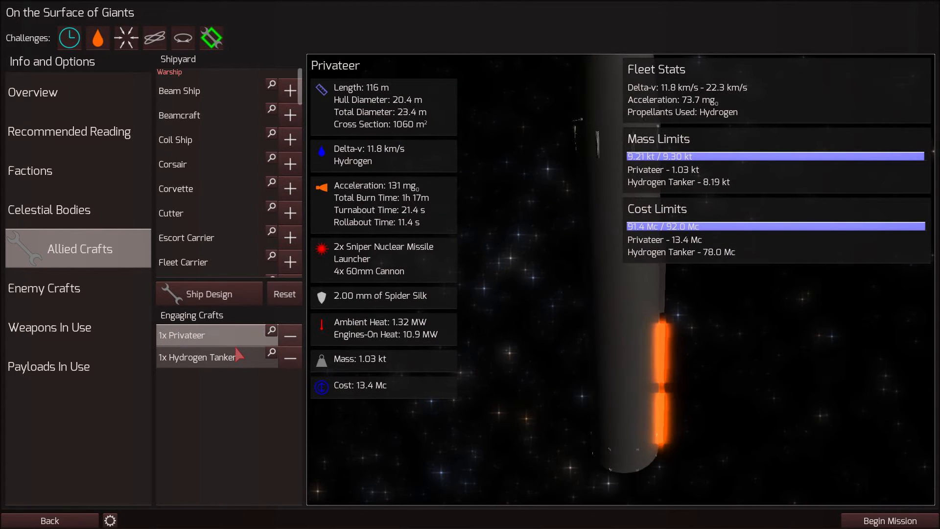
{"action": "left_click", "coordinate": [207, 357]}
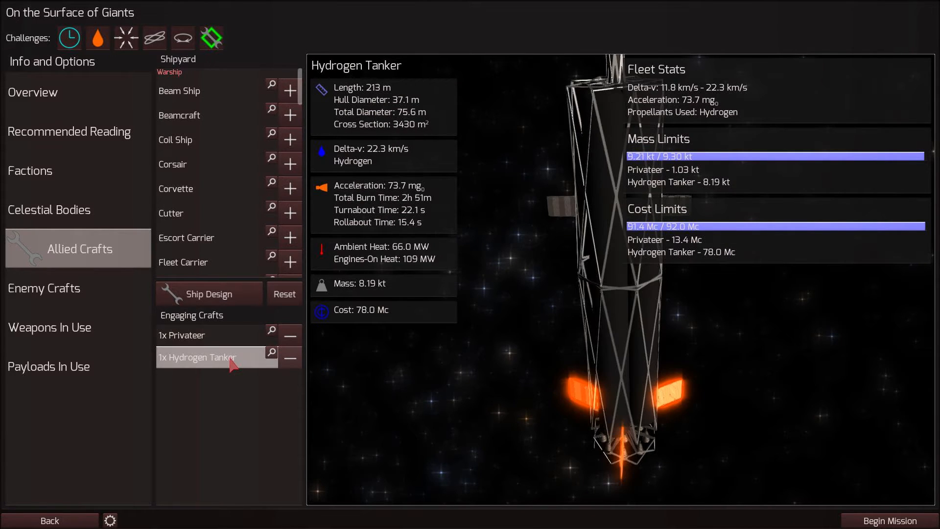
{"action": "left_click", "coordinate": [182, 335]}
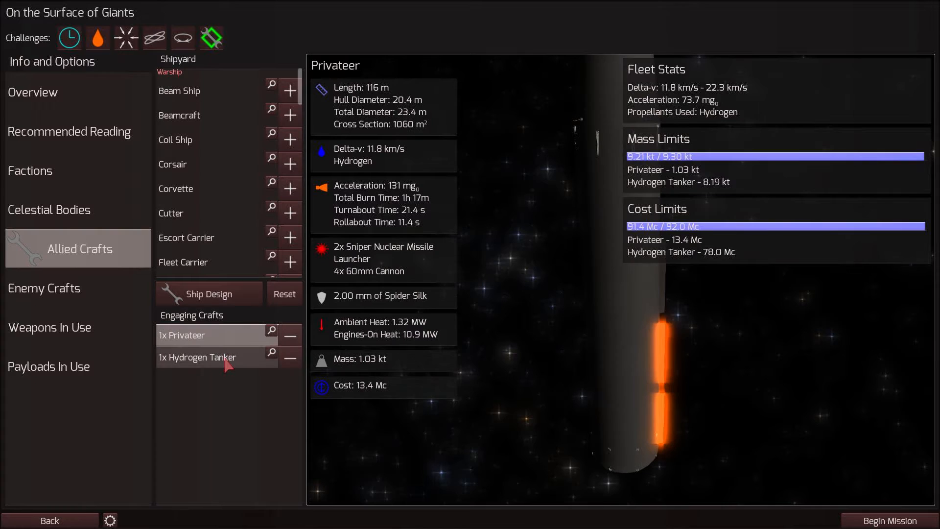
{"action": "left_click", "coordinate": [198, 357]}
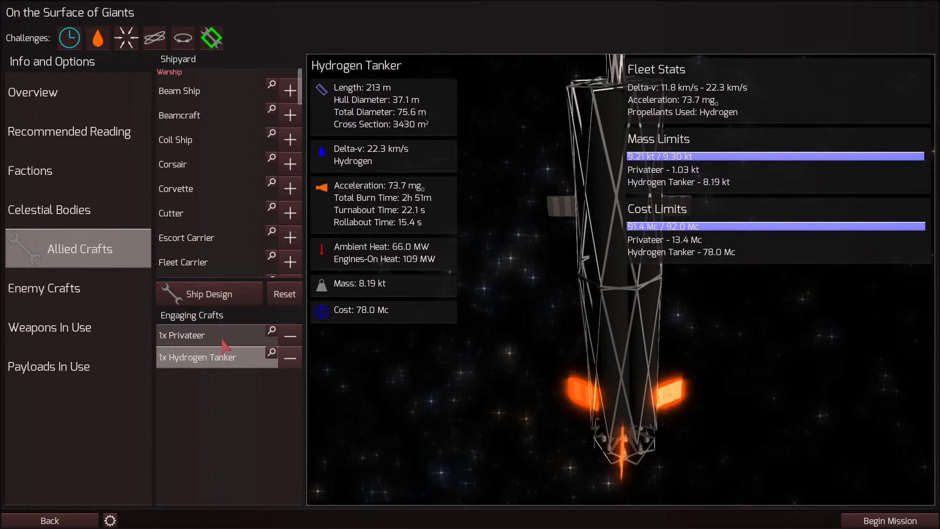
{"action": "left_click", "coordinate": [204, 335]}
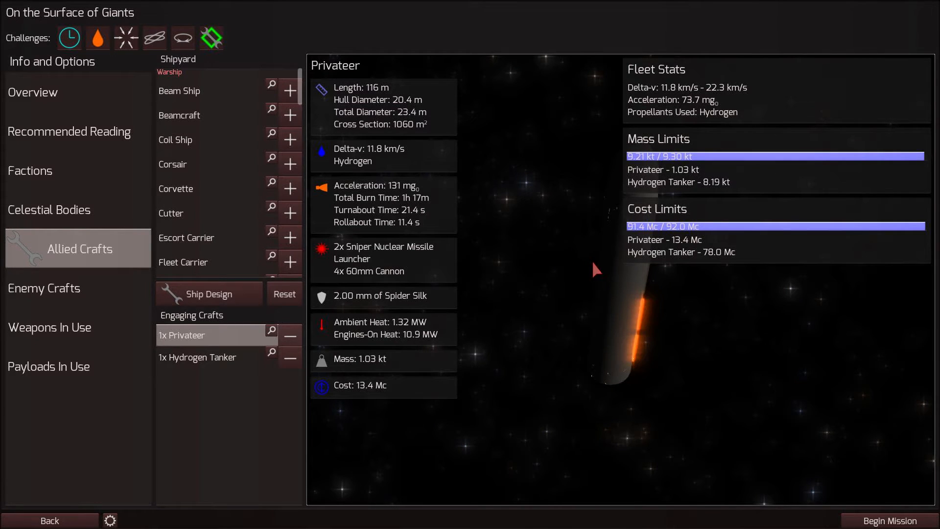
{"action": "left_click", "coordinate": [890, 520]}
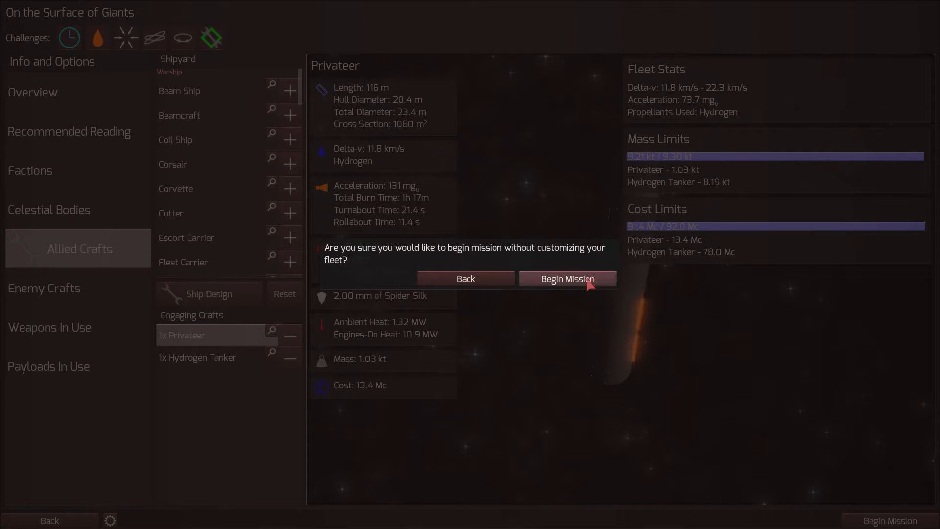
{"action": "left_click", "coordinate": [568, 279]}
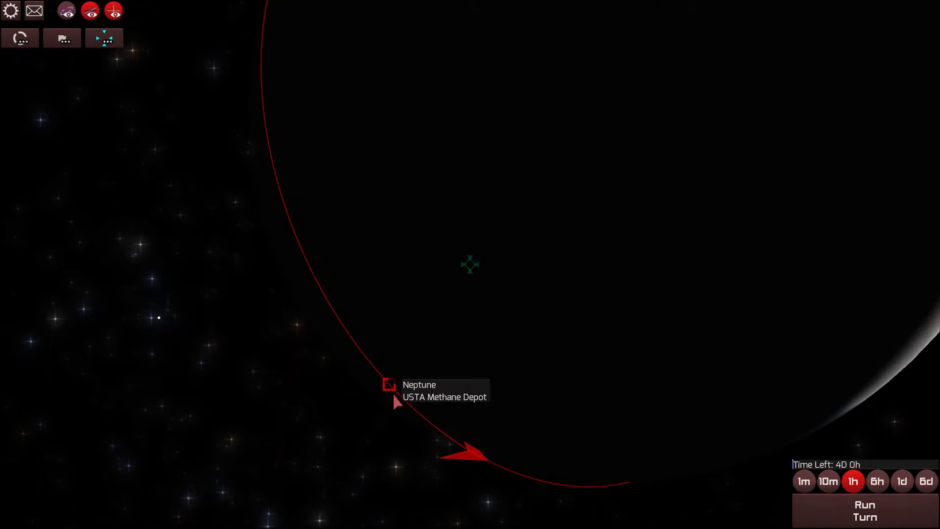
Step: Select the allied fleet on the map and open its ship view of the Privateer's weapons
{"action": "left_click", "coordinate": [389, 385]}
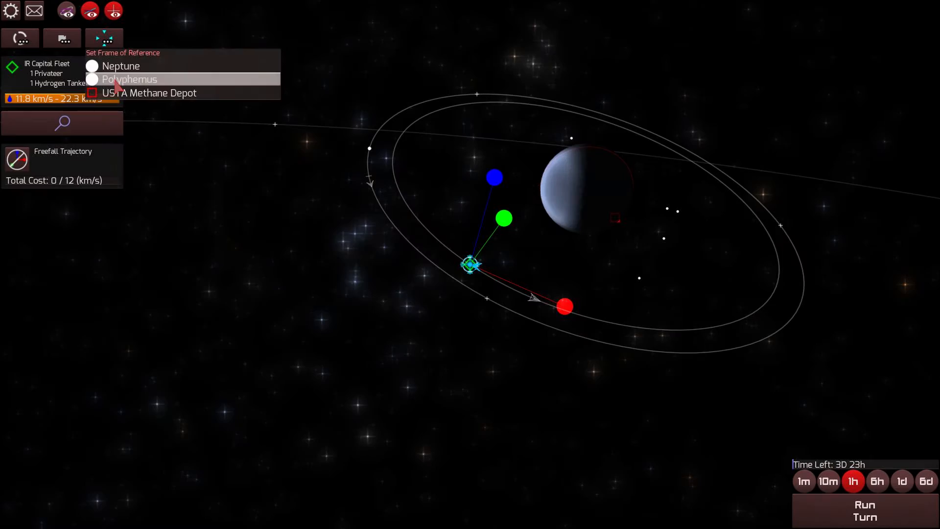
{"action": "left_click", "coordinate": [130, 79]}
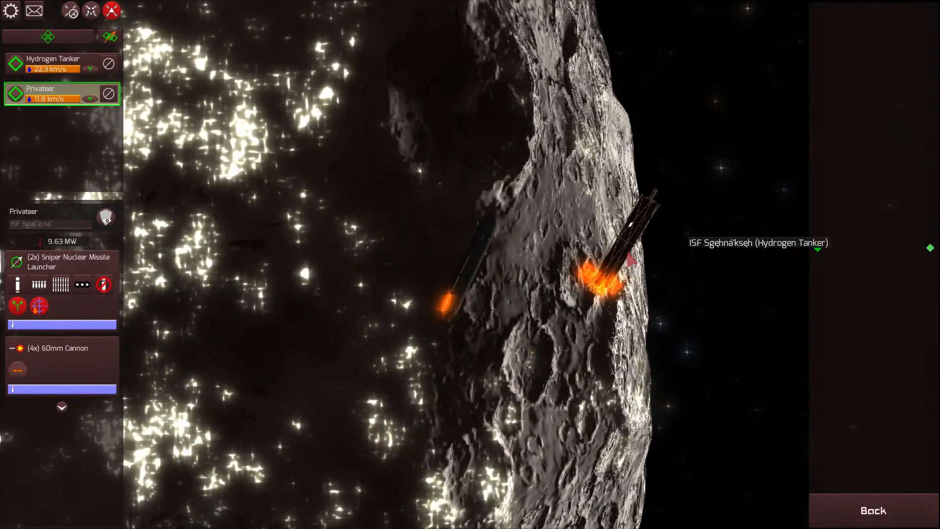
Step: View the Hydrogen Tanker's Hydrogen Refueler, then go back to the orbital map
{"action": "left_click", "coordinate": [54, 63]}
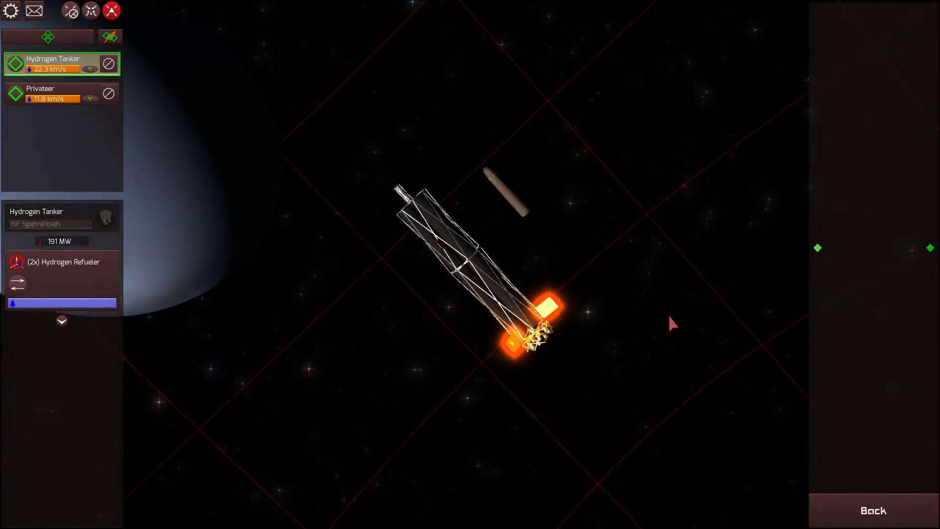
{"action": "left_click", "coordinate": [49, 93]}
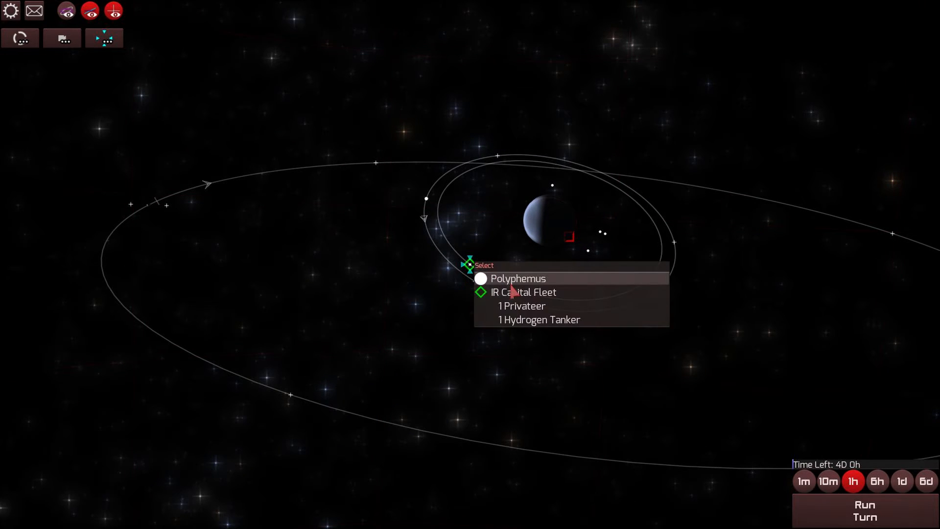
Step: Select the IR Capital Fleet and show orbits relative to the USTA Methane Depot
{"action": "left_click", "coordinate": [525, 292]}
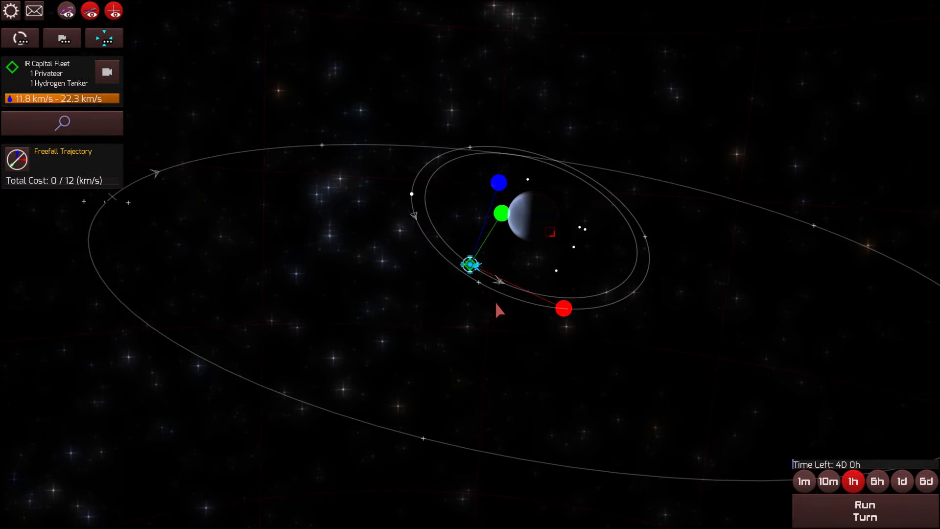
{"action": "left_click", "coordinate": [103, 39]}
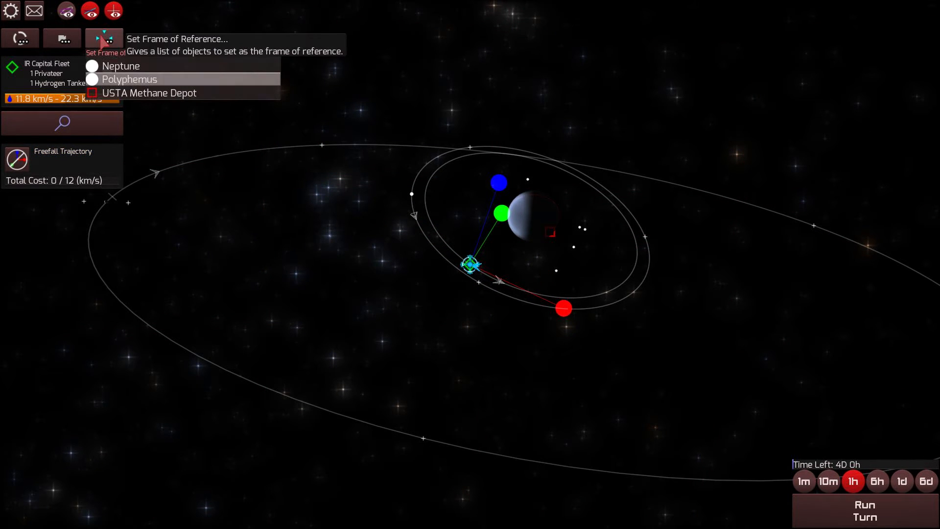
{"action": "left_click", "coordinate": [129, 79]}
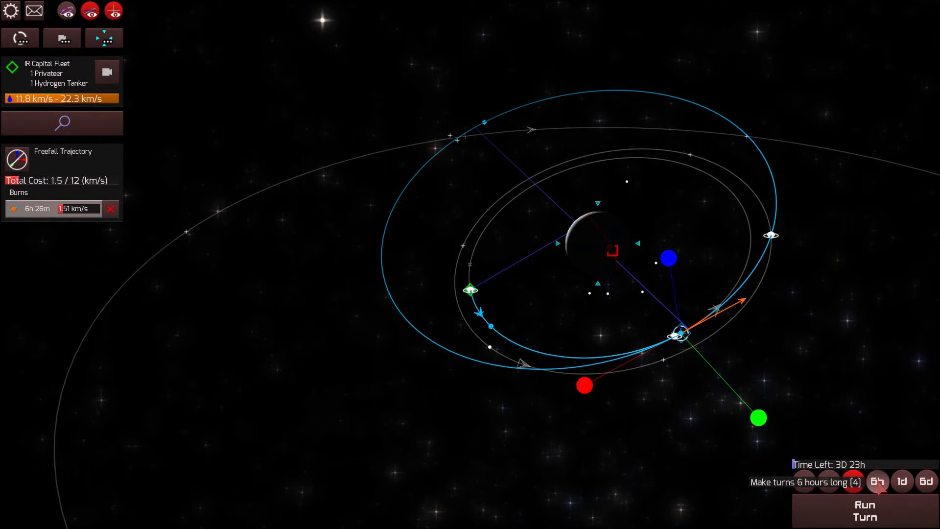
Step: Execute the planned burn over six-hour turns toward Neptune, then switch to one-hour turns
{"action": "left_click", "coordinate": [863, 511]}
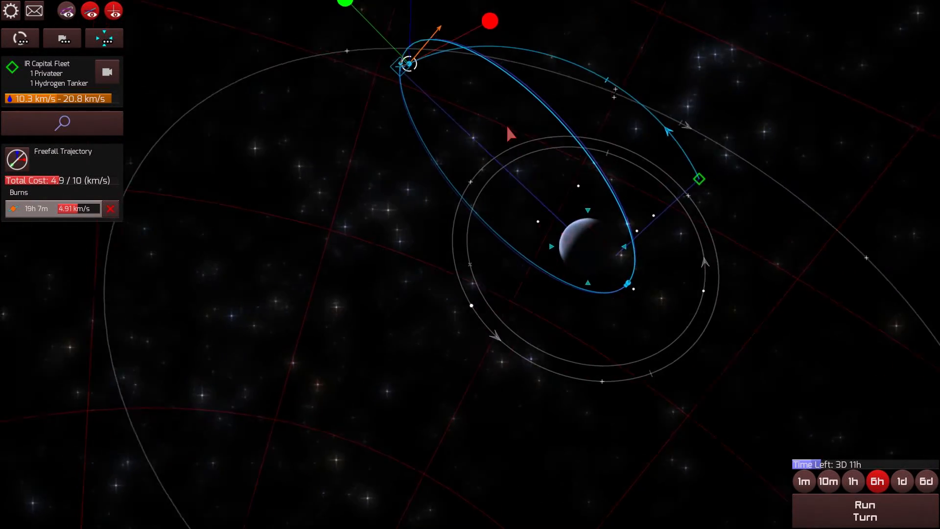
{"action": "mouse_move", "coordinate": [875, 517]}
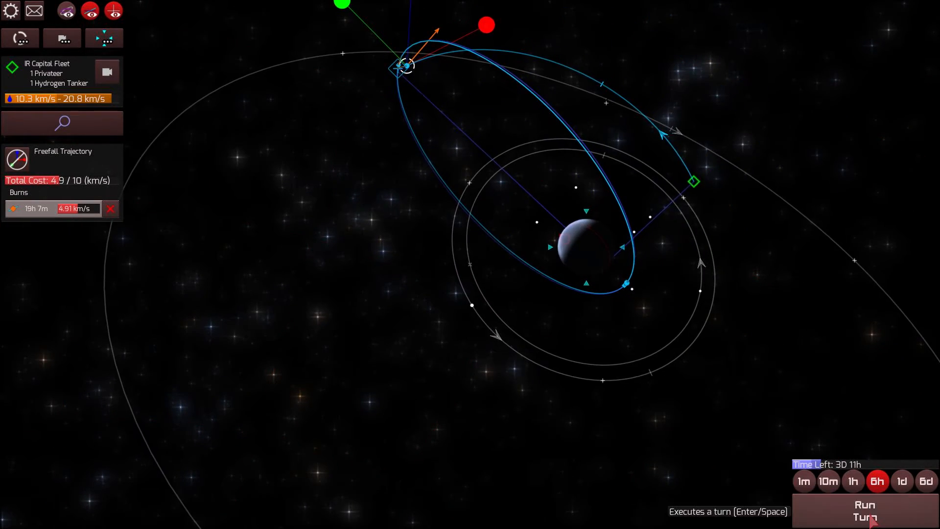
{"action": "left_click", "coordinate": [864, 513]}
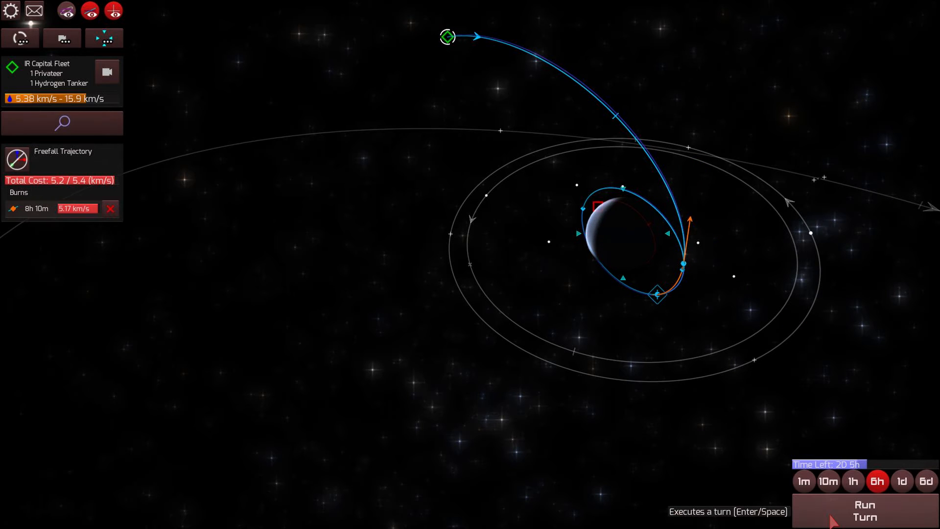
{"action": "left_click", "coordinate": [864, 511]}
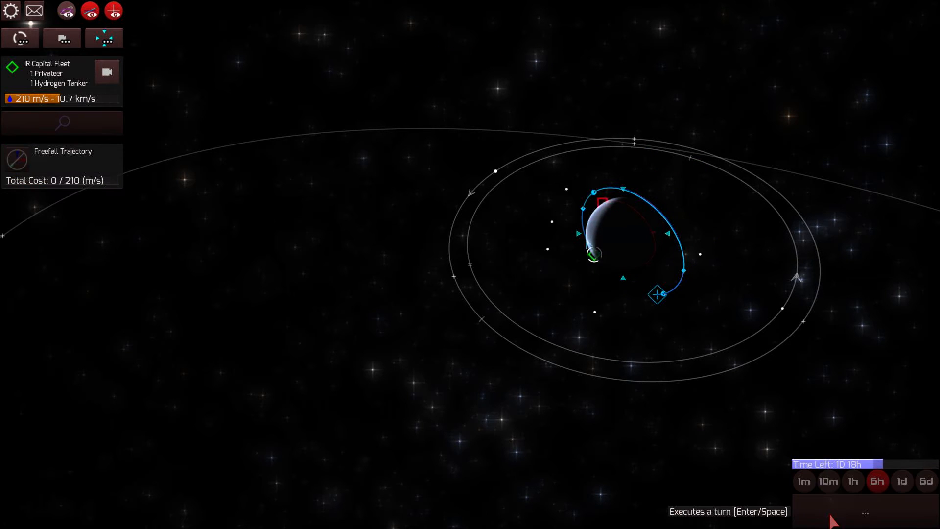
{"action": "left_click", "coordinate": [852, 482]}
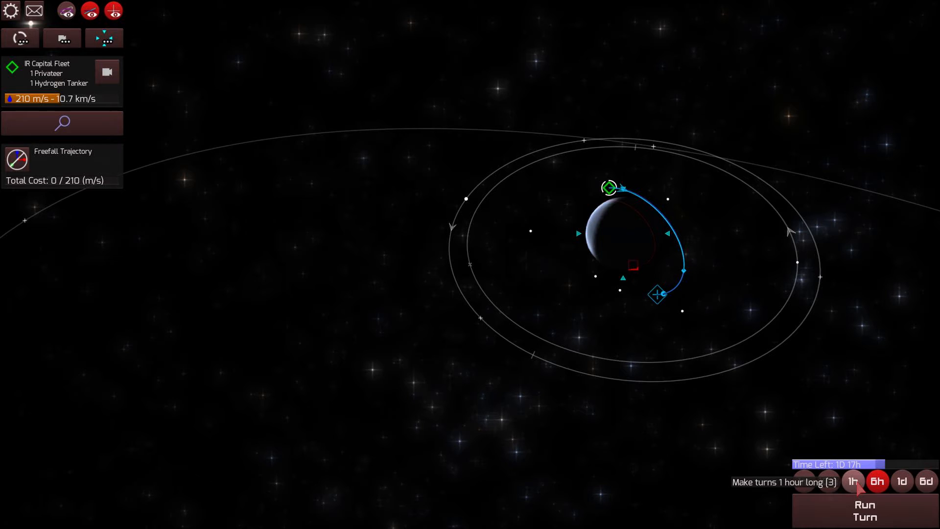
{"action": "left_click", "coordinate": [865, 518]}
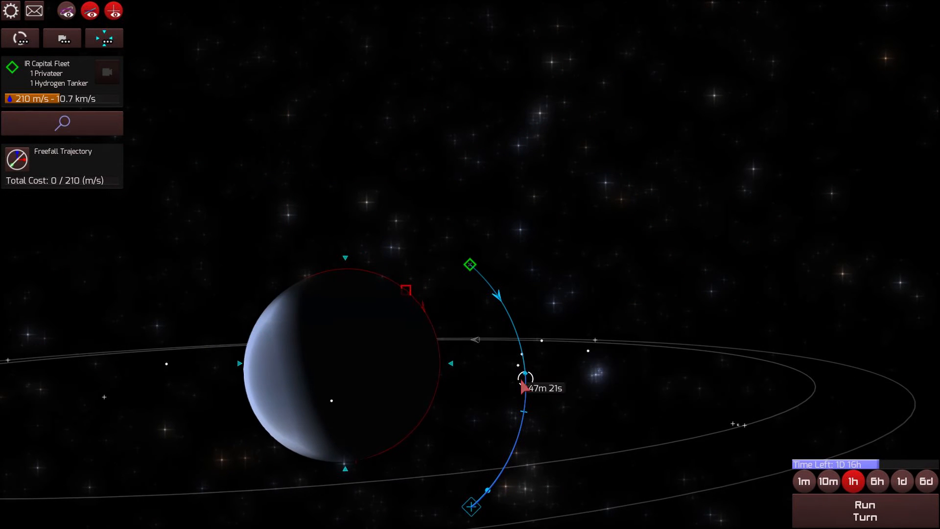
{"action": "mouse_move", "coordinate": [522, 384]}
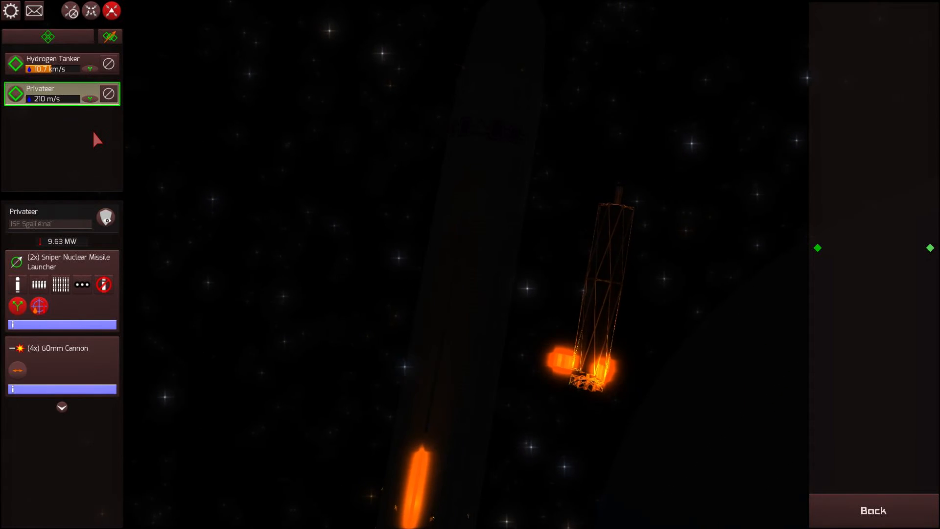
Step: Refuel the Privateer from the Hydrogen Tanker, raising fleet delta-v to 7.12 km/s
{"action": "left_click", "coordinate": [54, 63]}
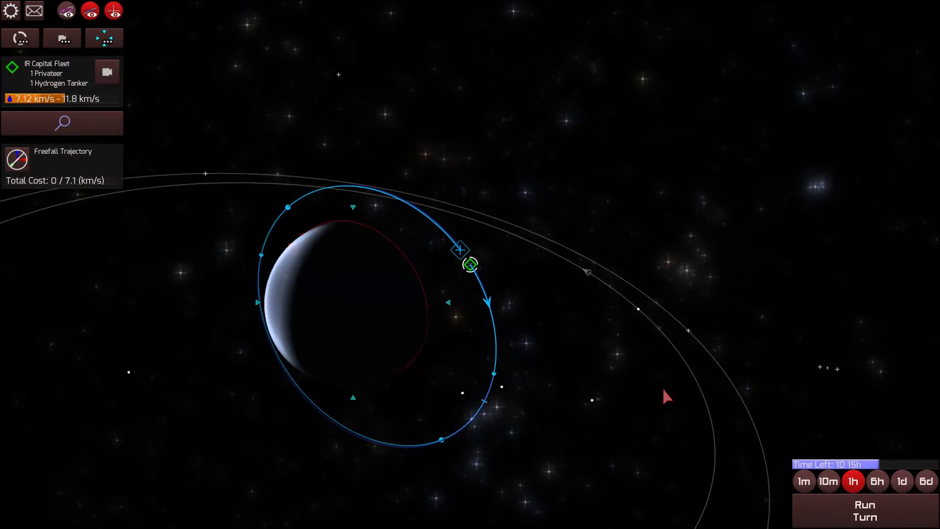
{"action": "mouse_move", "coordinate": [62, 123]}
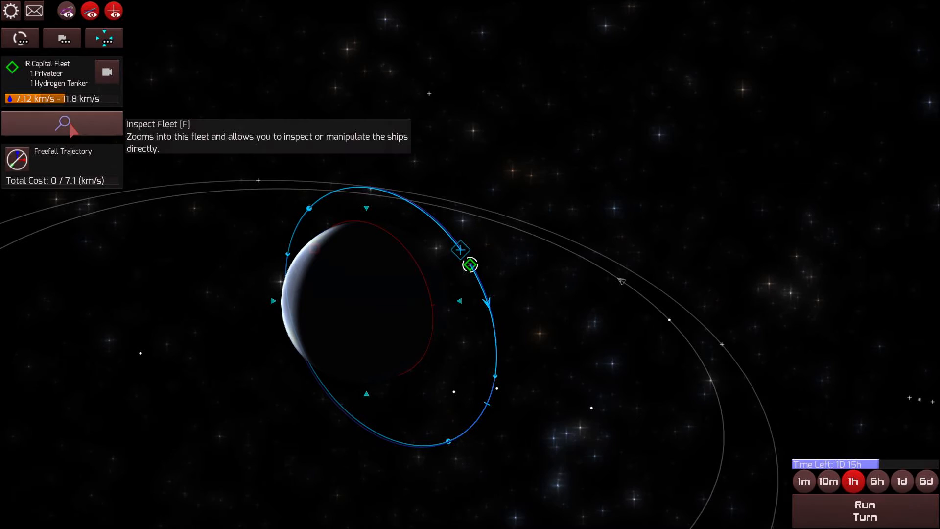
Step: Select the IR Privateer alone and drag out an 804 m/s tangential burn toward Neptune
{"action": "left_click", "coordinate": [62, 123]}
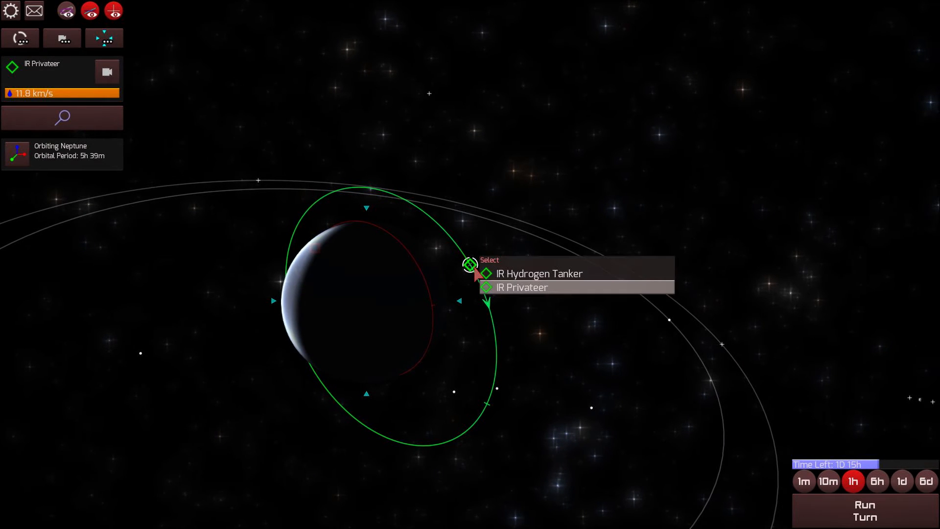
{"action": "left_click", "coordinate": [522, 287]}
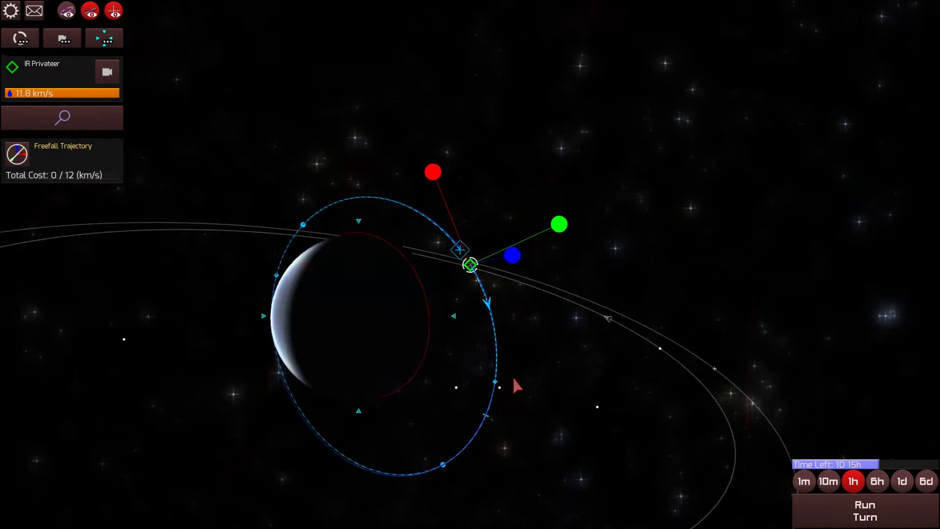
{"action": "mouse_move", "coordinate": [435, 487]}
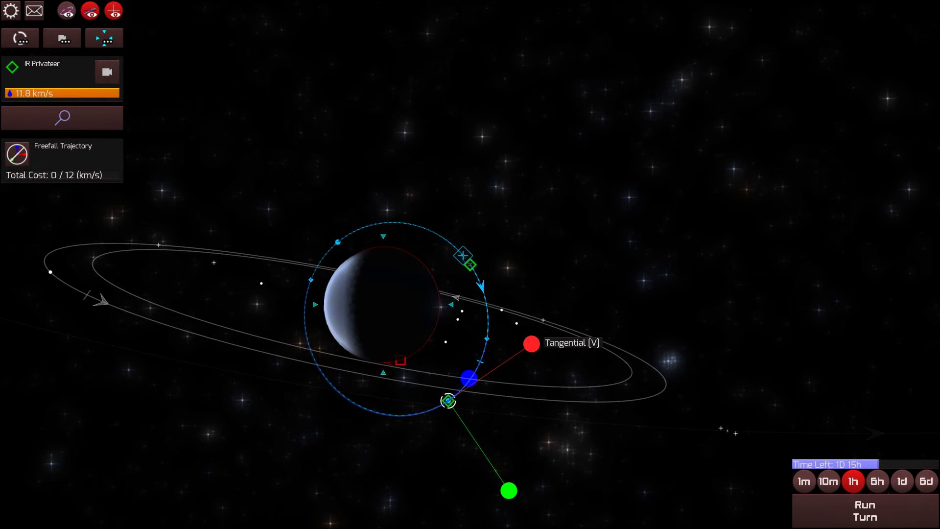
{"action": "left_click_drag", "start_coordinate": [529, 344], "coordinate": [662, 253]}
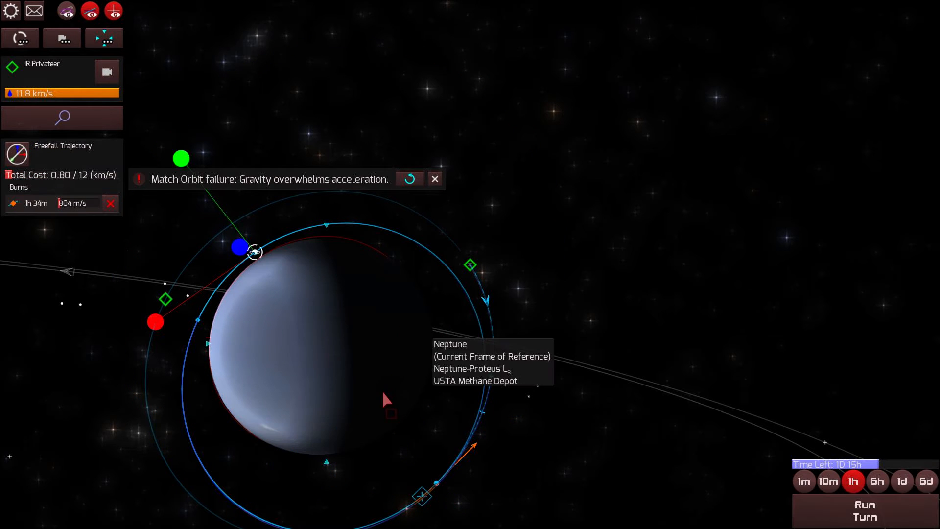
Step: Dismiss the Match Orbit failure warning for the Privateer's reworked burn near Neptune
{"action": "left_click", "coordinate": [865, 516]}
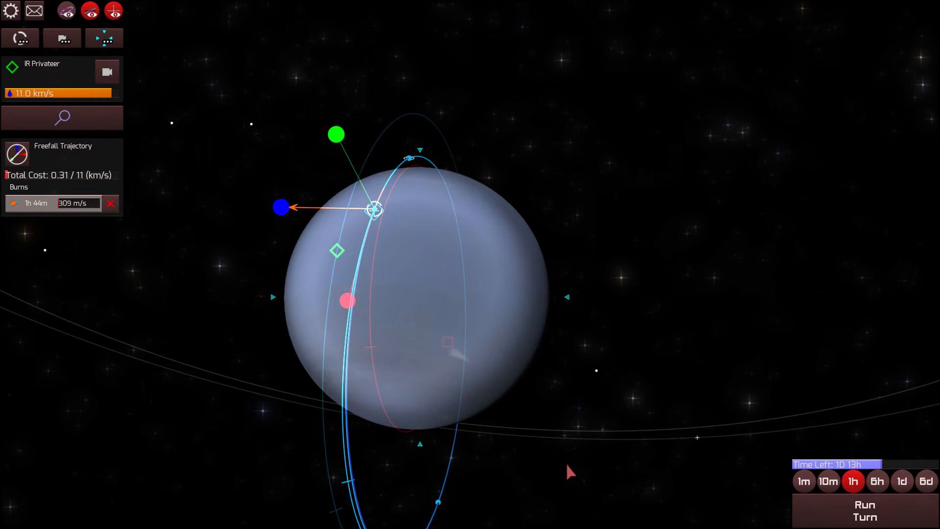
Step: Try plotting an intercept with the USTA Methane Depot, then dismiss the failure warning
{"action": "left_click", "coordinate": [864, 515]}
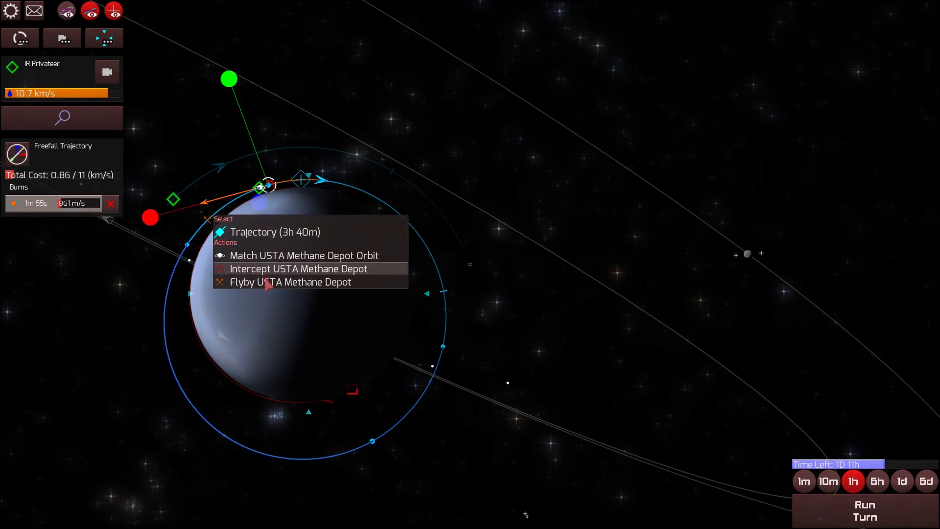
{"action": "left_click", "coordinate": [298, 269]}
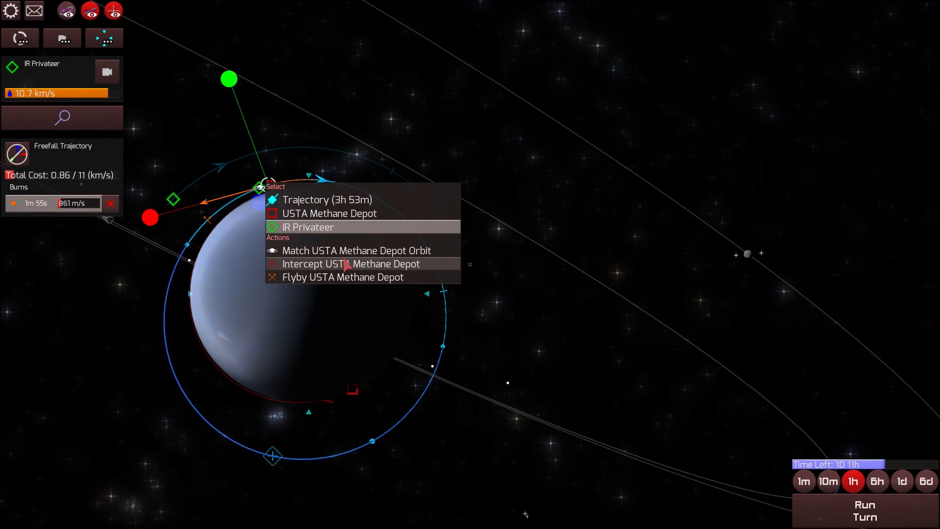
{"action": "left_click", "coordinate": [341, 264]}
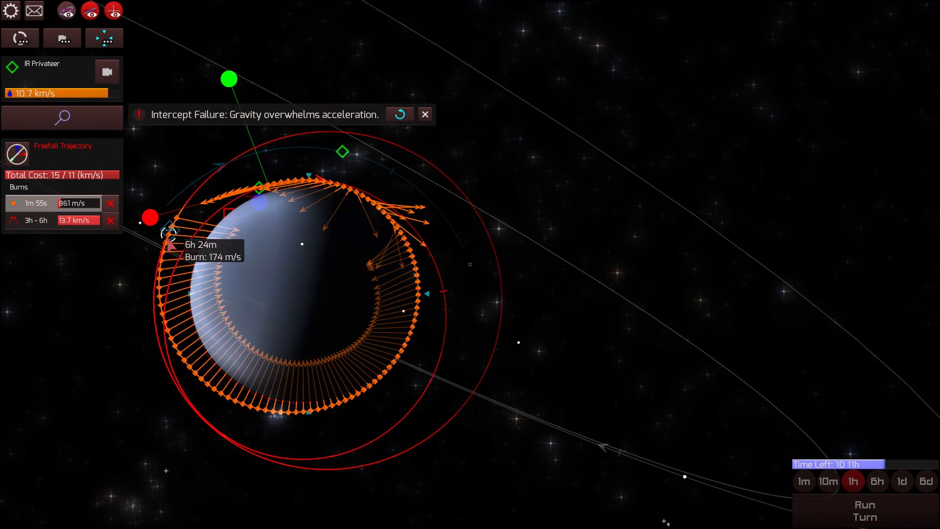
{"action": "left_click", "coordinate": [110, 220]}
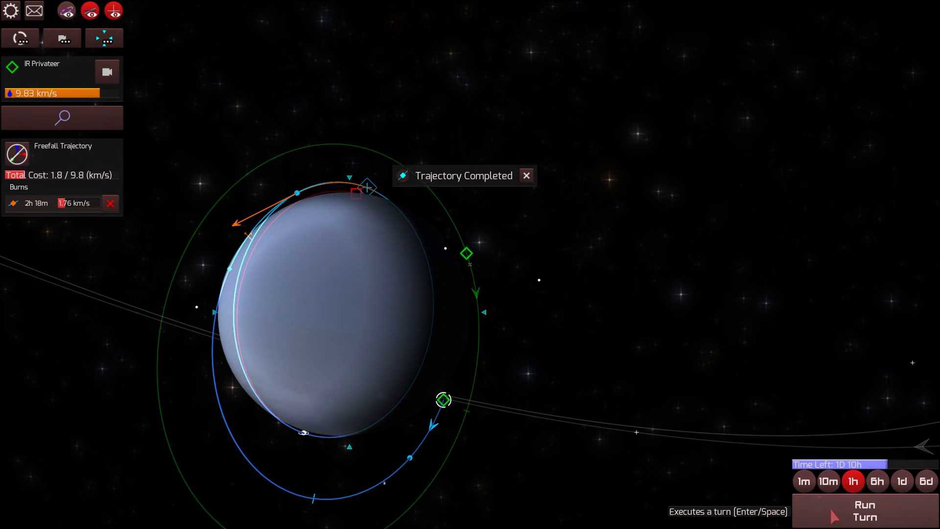
Step: Advance a turn, then plot the Privateer's intercept with the USTA Methane Depot and resume
{"action": "left_click", "coordinate": [865, 516]}
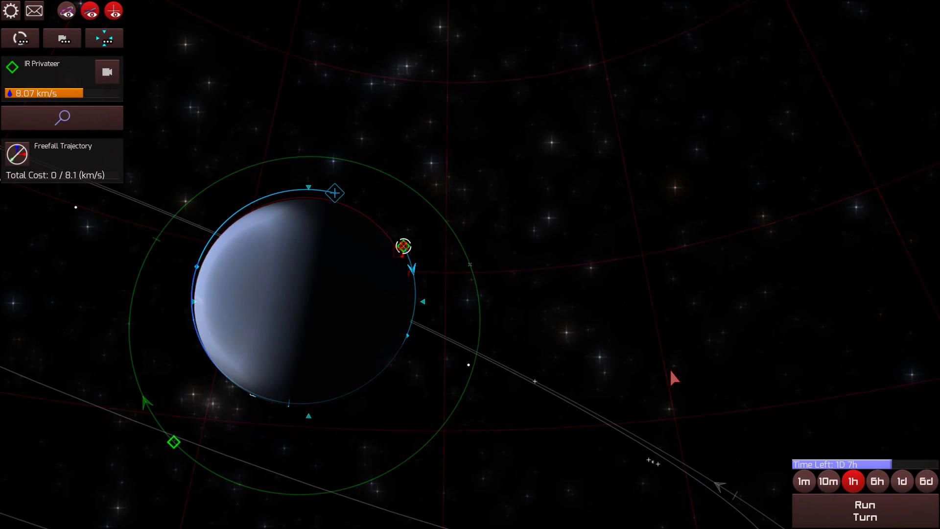
{"action": "right_click", "coordinate": [403, 248]}
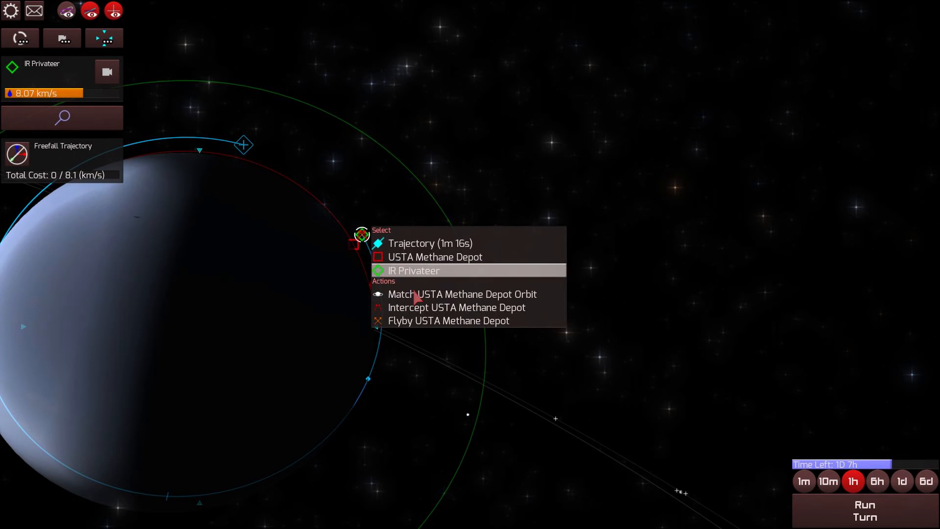
{"action": "left_click", "coordinate": [457, 307]}
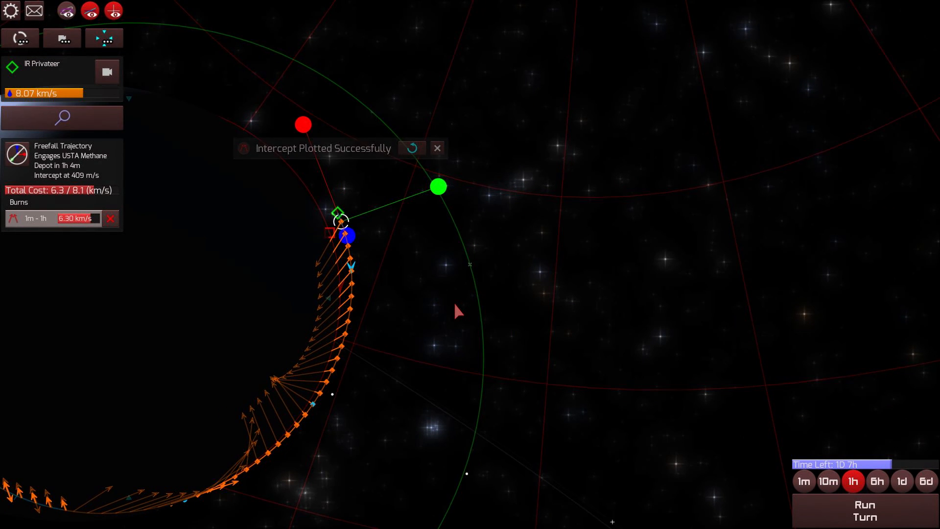
{"action": "left_click", "coordinate": [864, 514]}
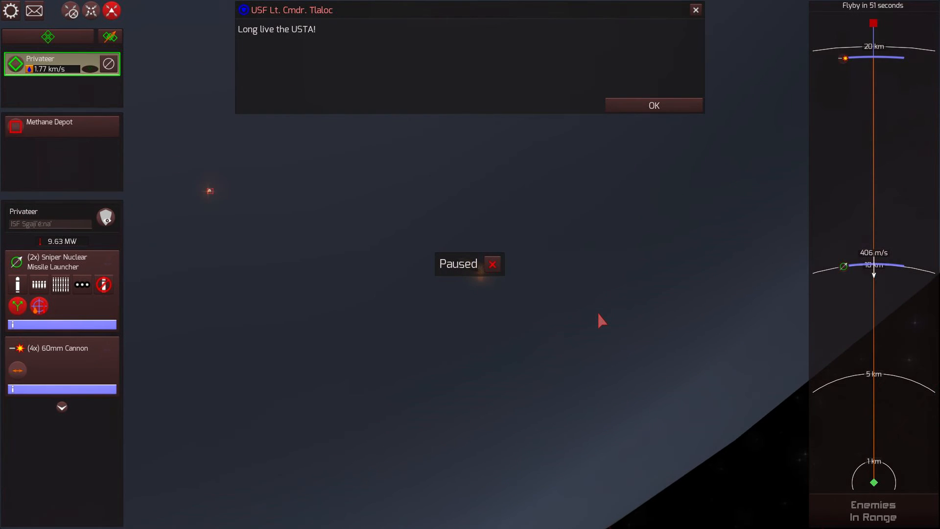
{"action": "mouse_move", "coordinate": [355, 248]}
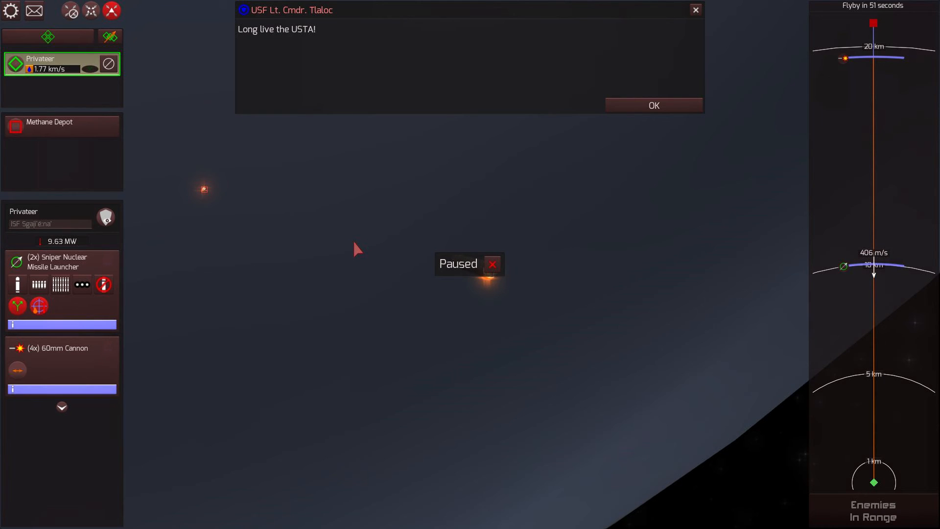
{"action": "mouse_move", "coordinate": [208, 195]}
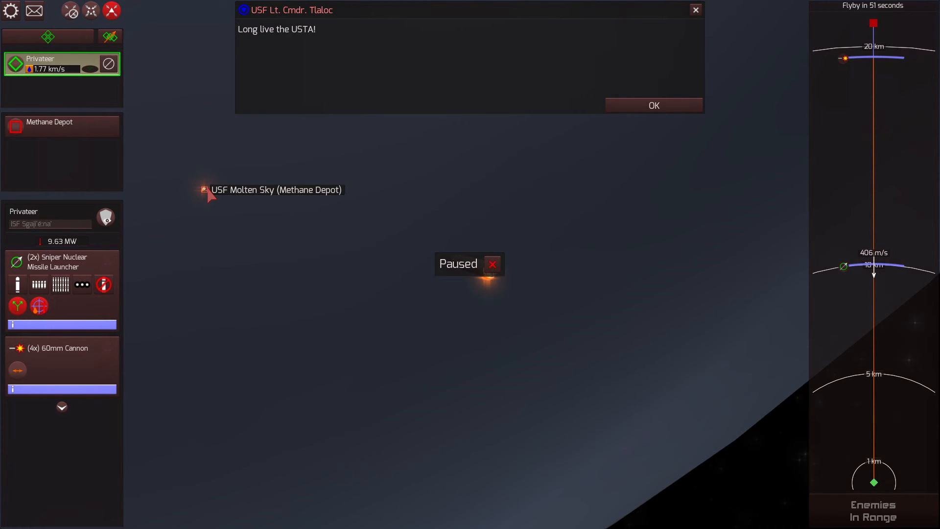
Step: Target the USF Molten Sky depot, dismiss the enemy commander's message, then High Command's success message
{"action": "left_click", "coordinate": [49, 127]}
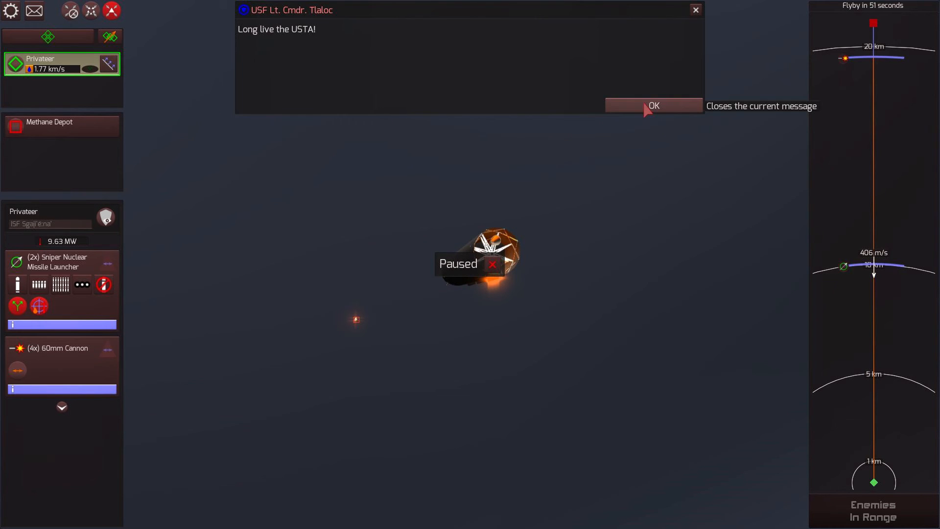
{"action": "left_click", "coordinate": [653, 106]}
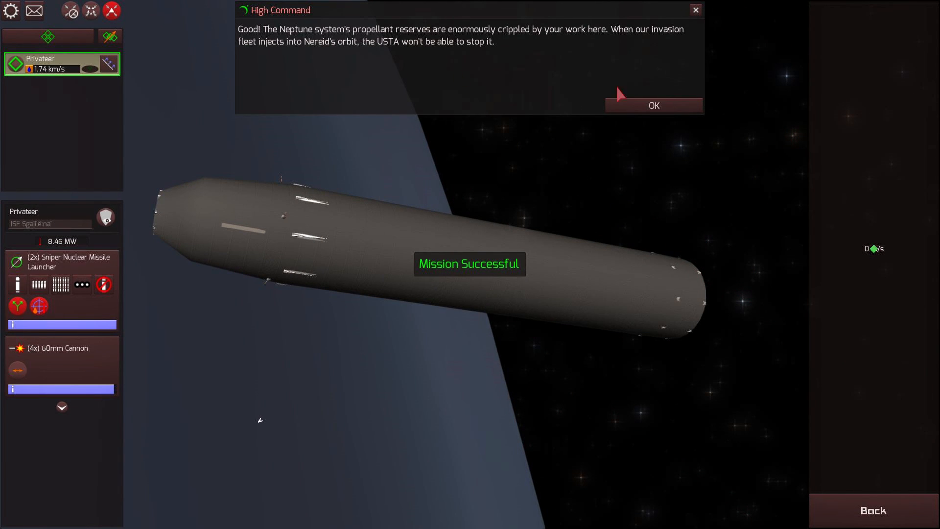
{"action": "left_click", "coordinate": [654, 106]}
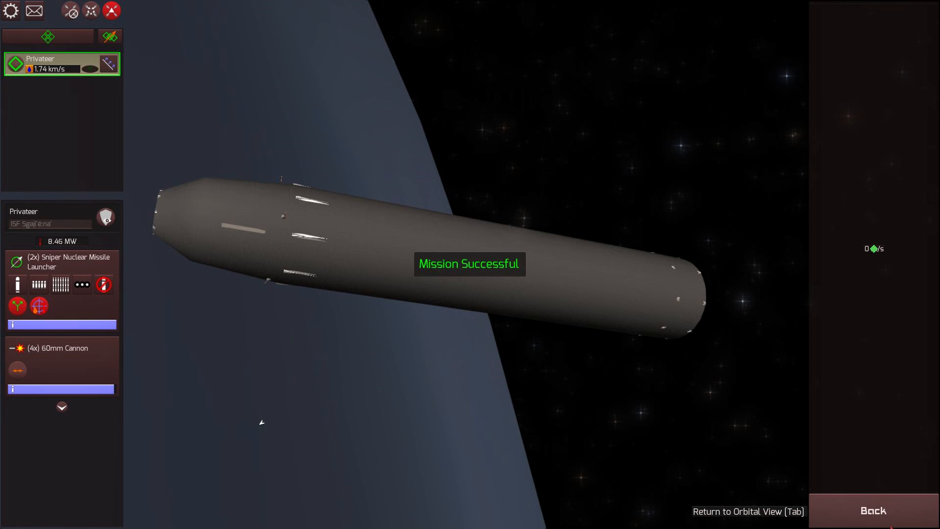